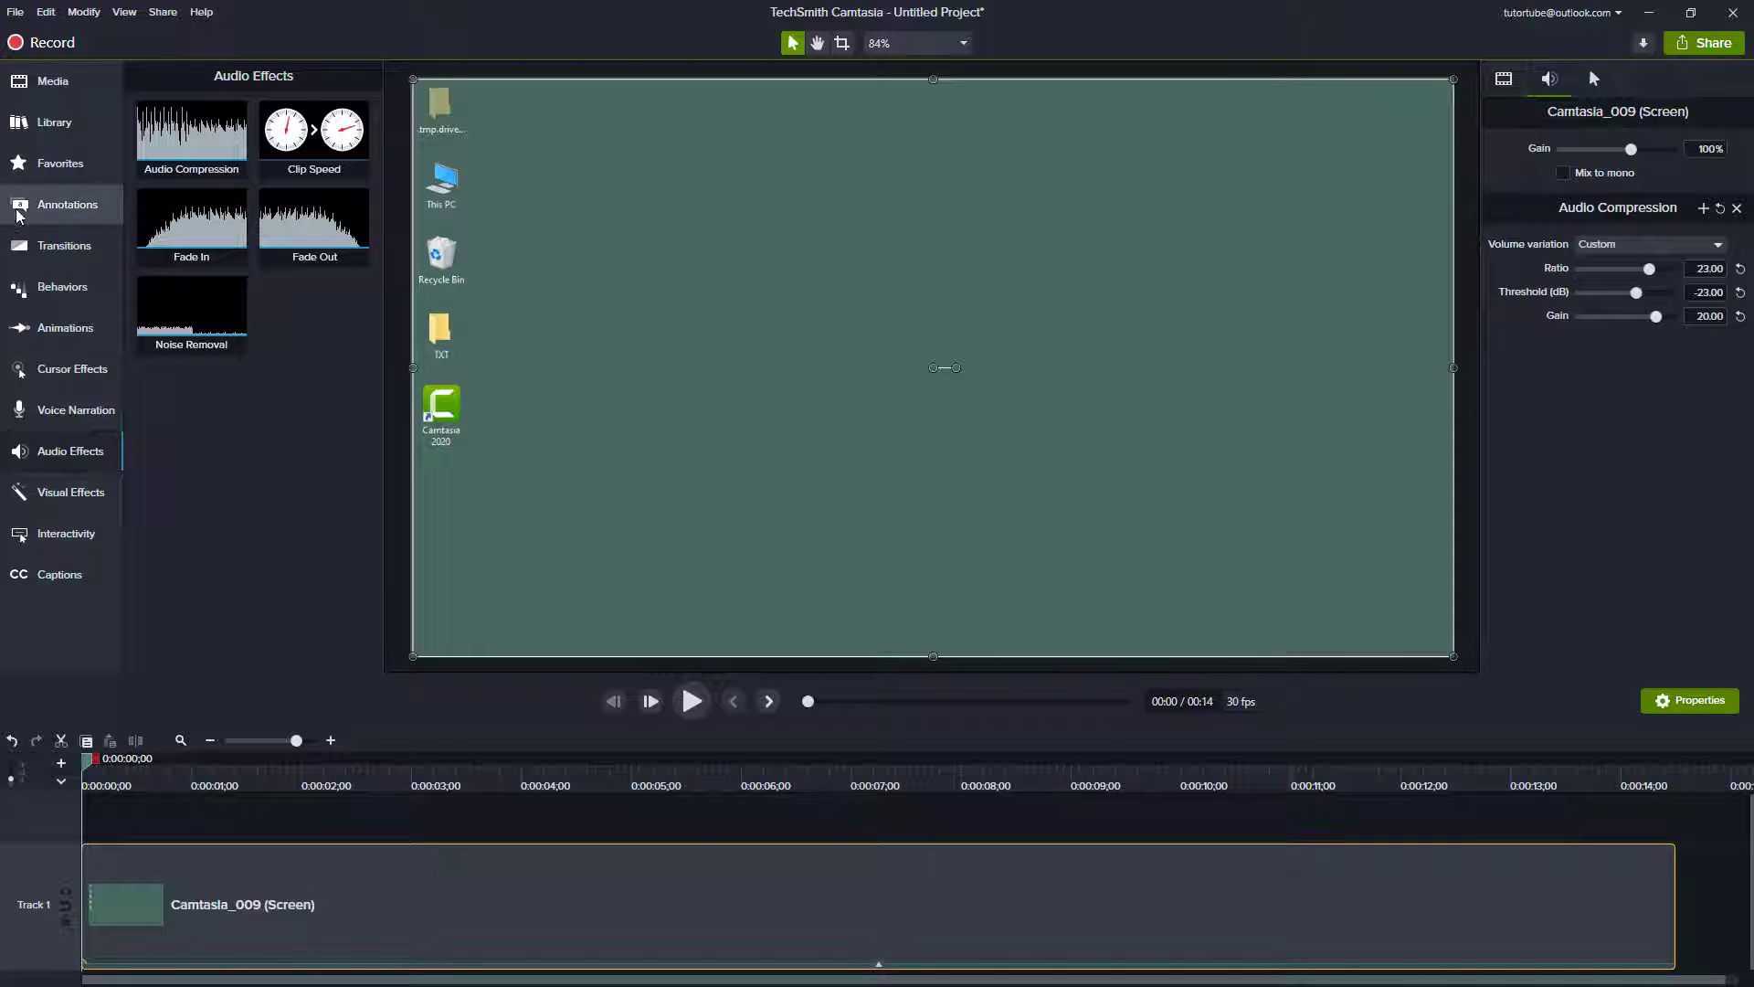
# Place a basic ABC text rectangle callout from Annotations over the screen recording.
pyautogui.click(66, 204)
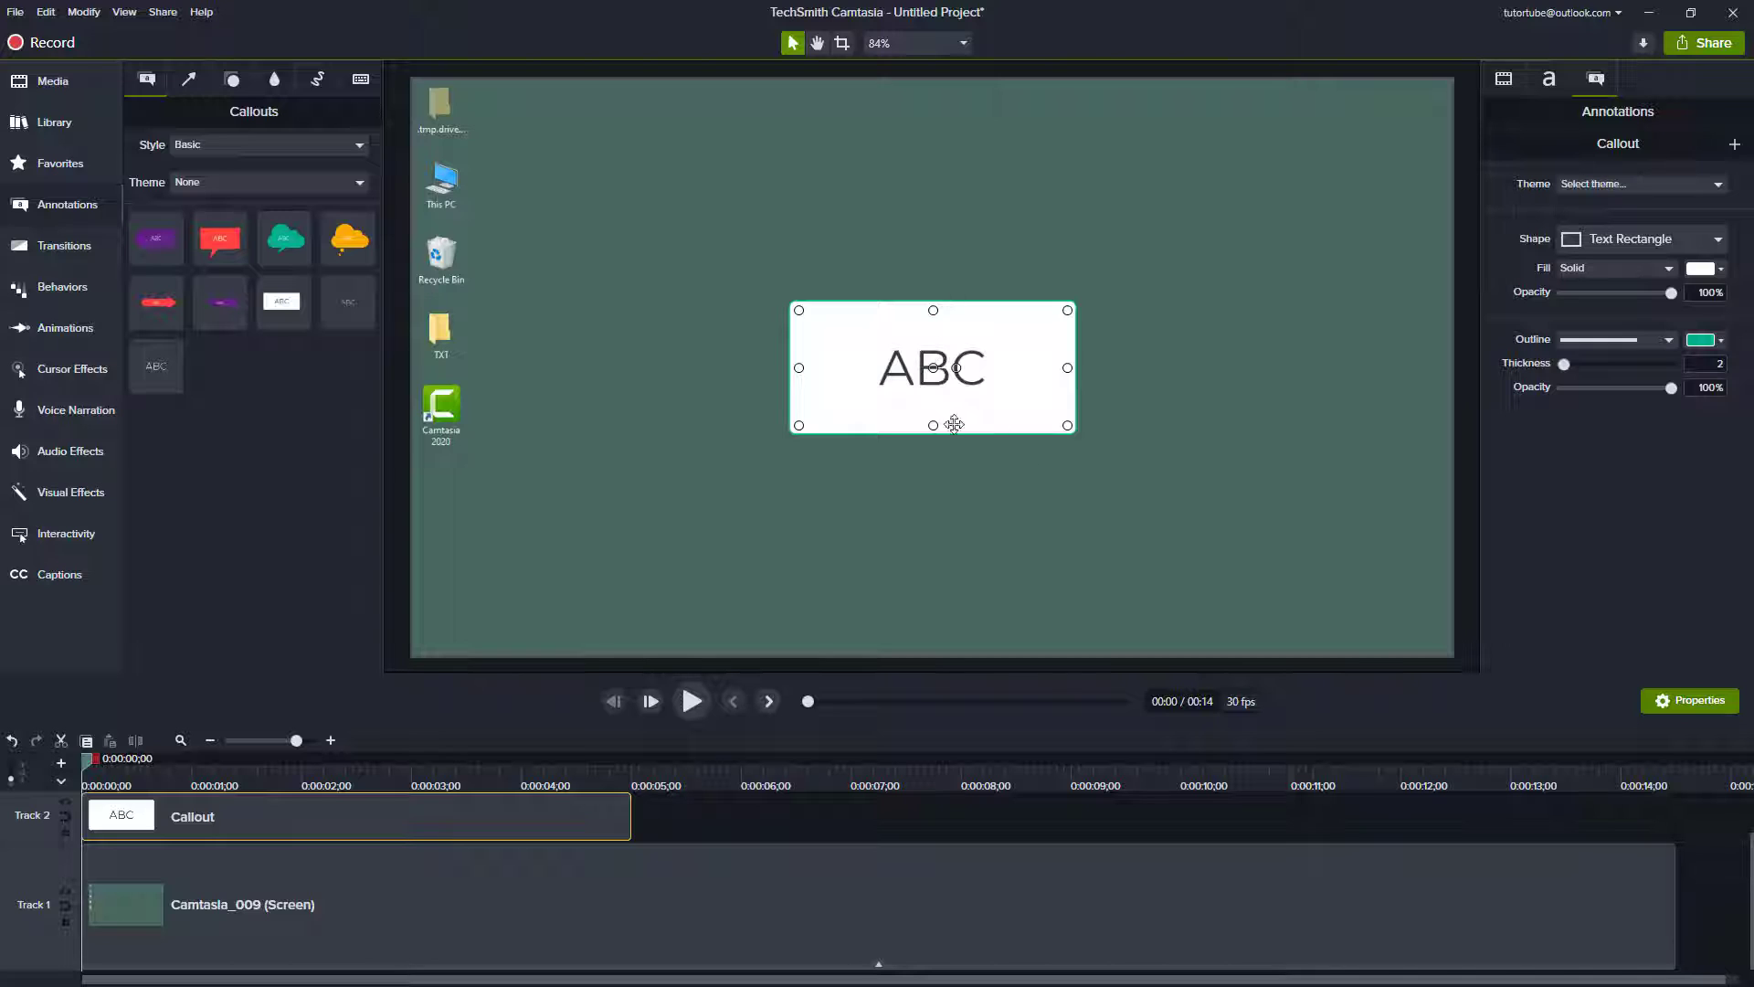
# Apply a Border effect to the ABC callout, thickness 10, and choose a red colour.
pyautogui.click(71, 492)
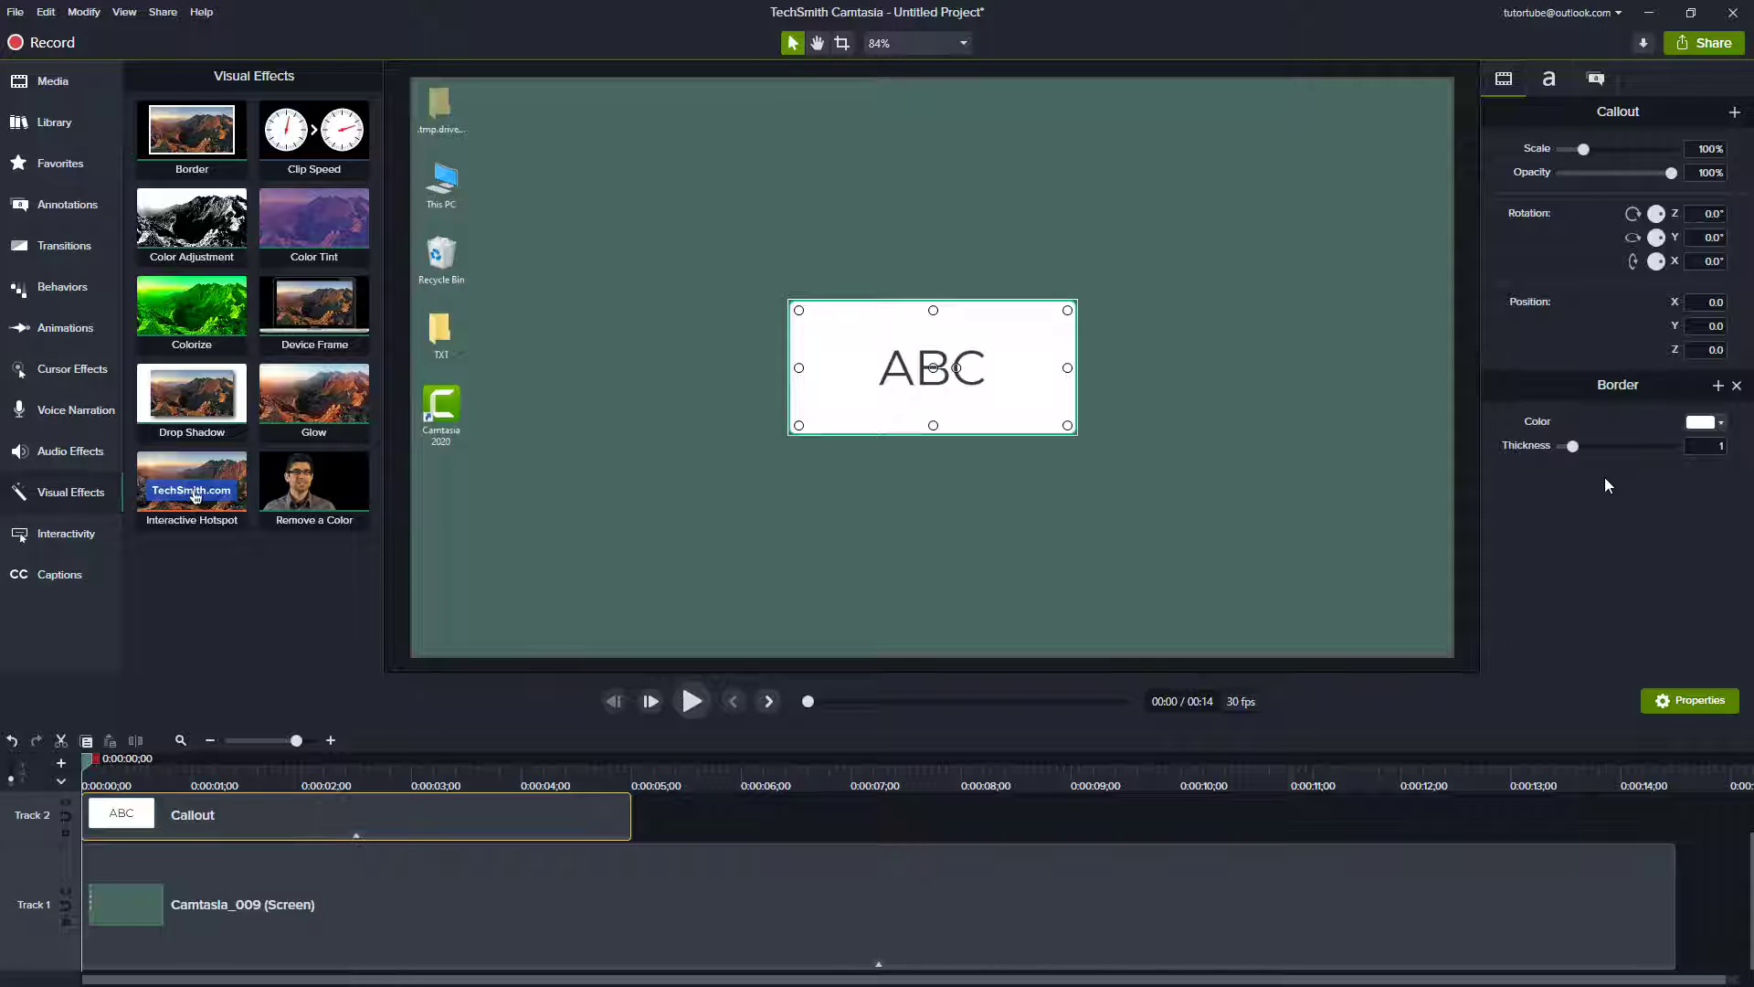
pyautogui.moveTo(1571, 445); pyautogui.dragTo(1598, 444)
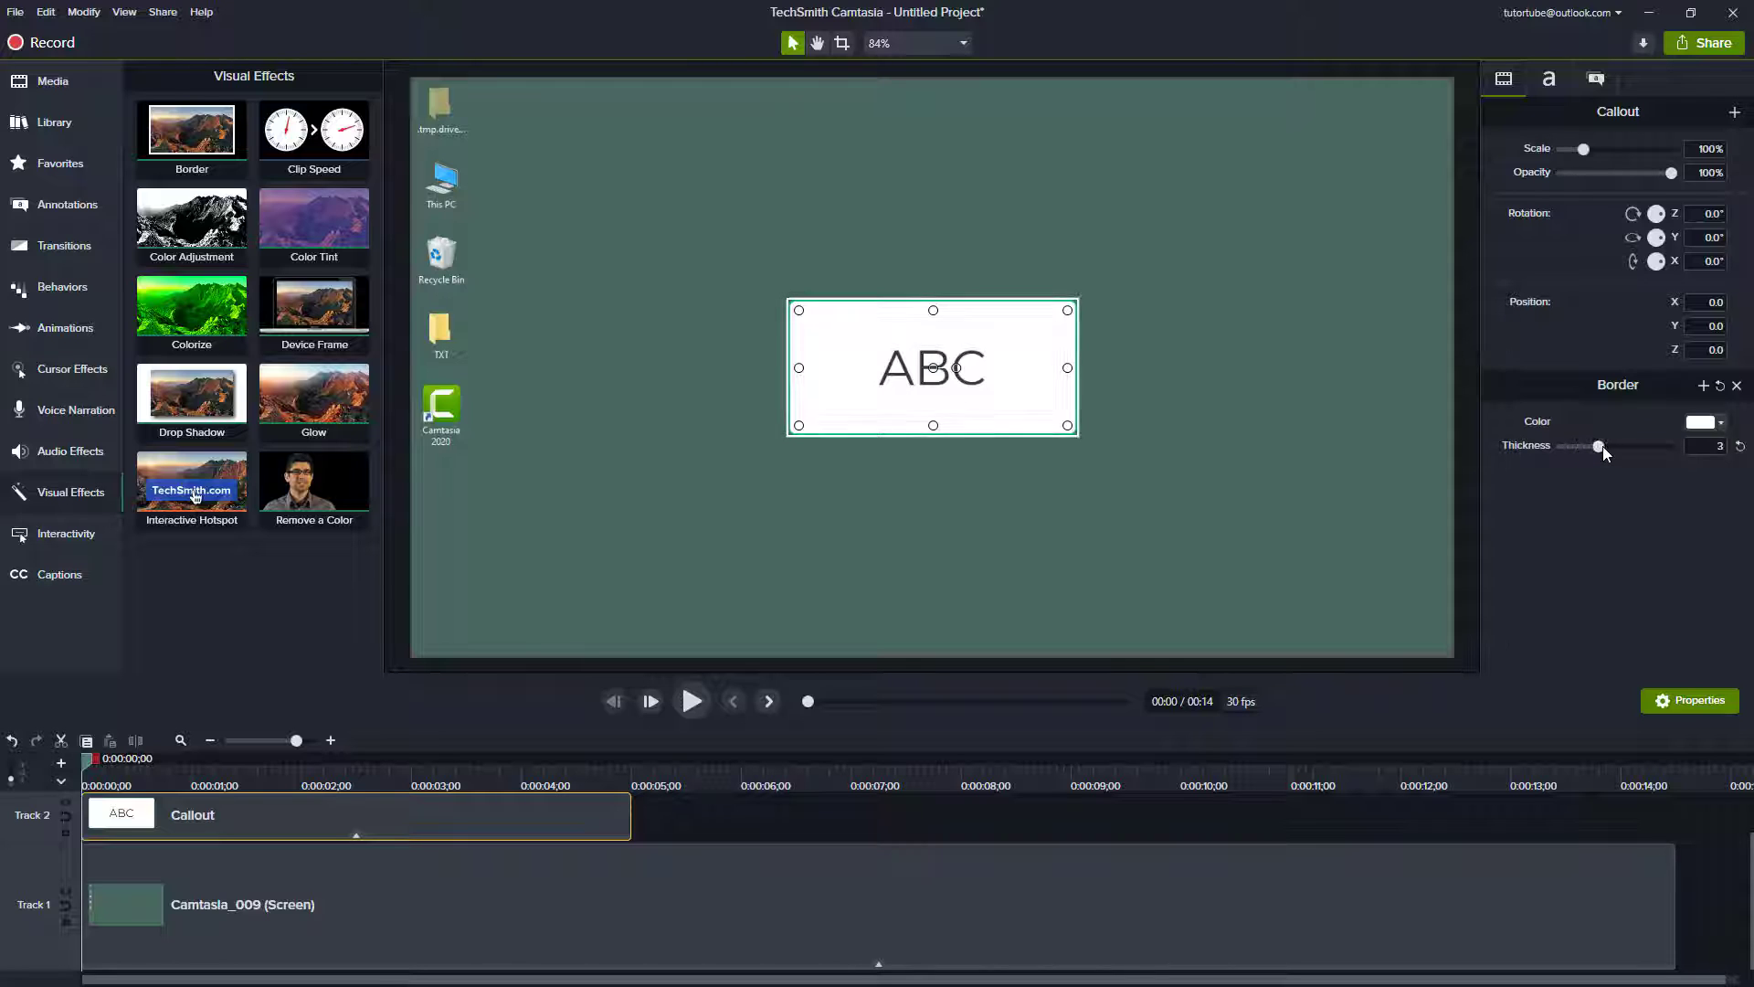
pyautogui.moveTo(1598, 446); pyautogui.dragTo(1670, 447)
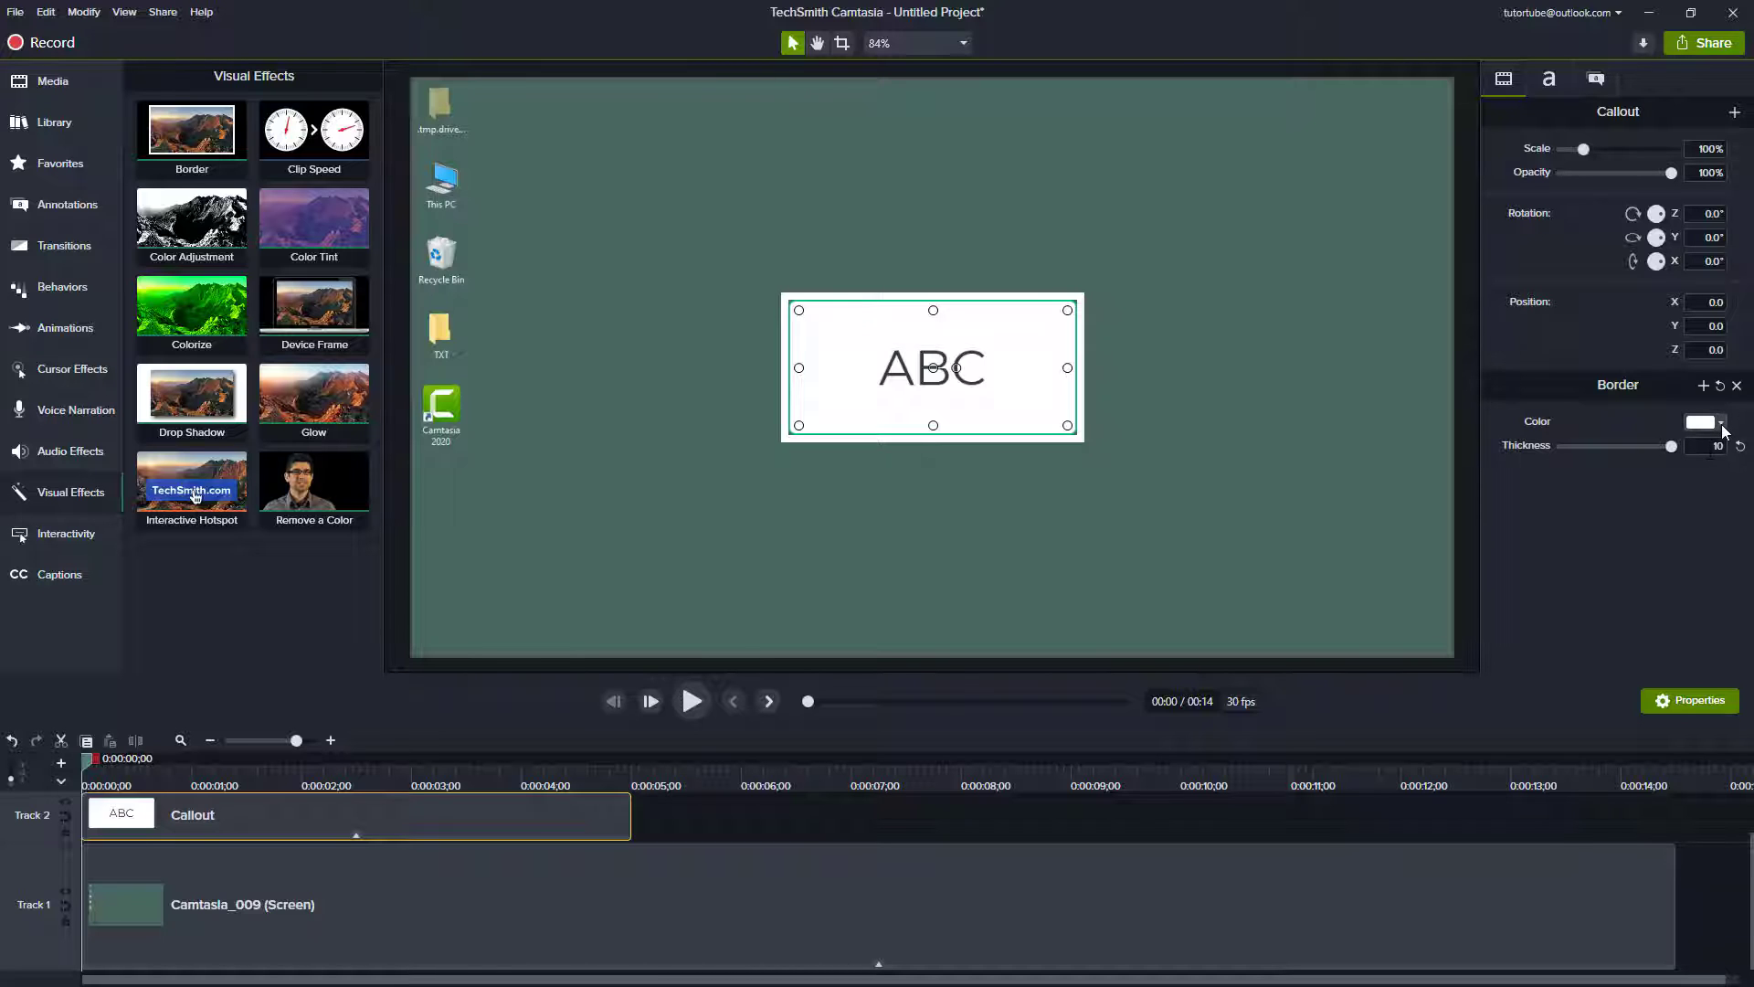
pyautogui.click(1700, 422)
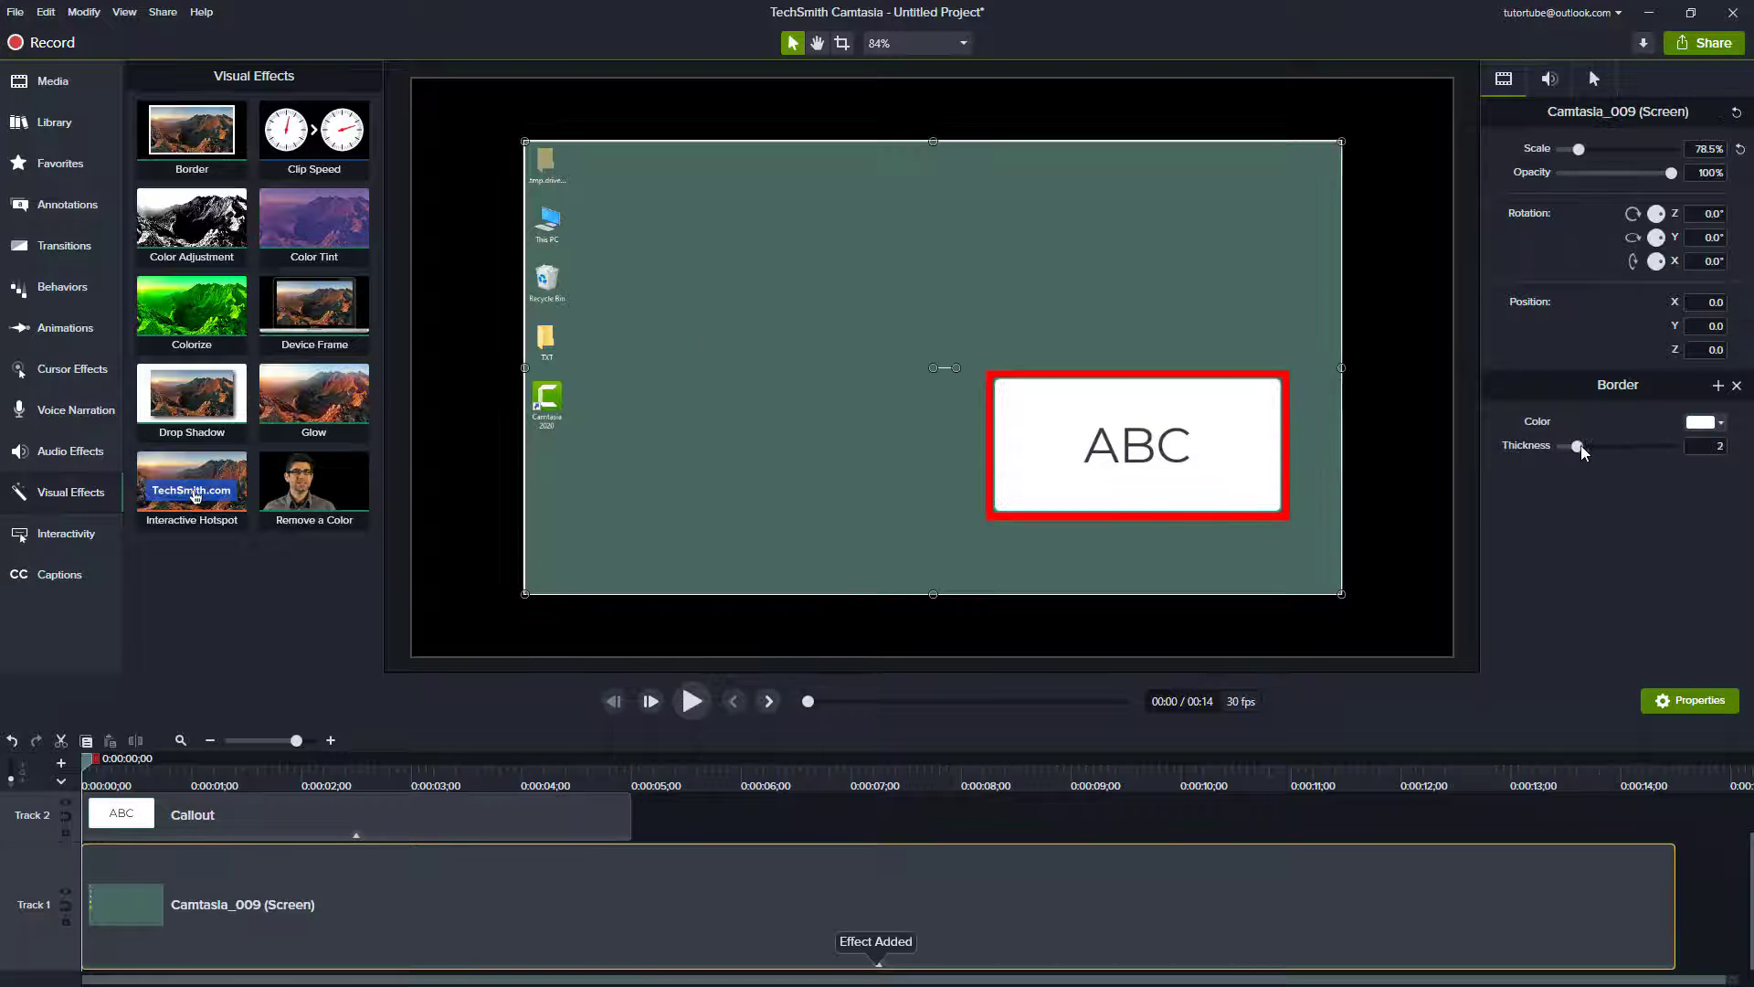
# Raise the screen recording's border thickness to 10.
pyautogui.moveTo(1579, 445); pyautogui.dragTo(1673, 445)
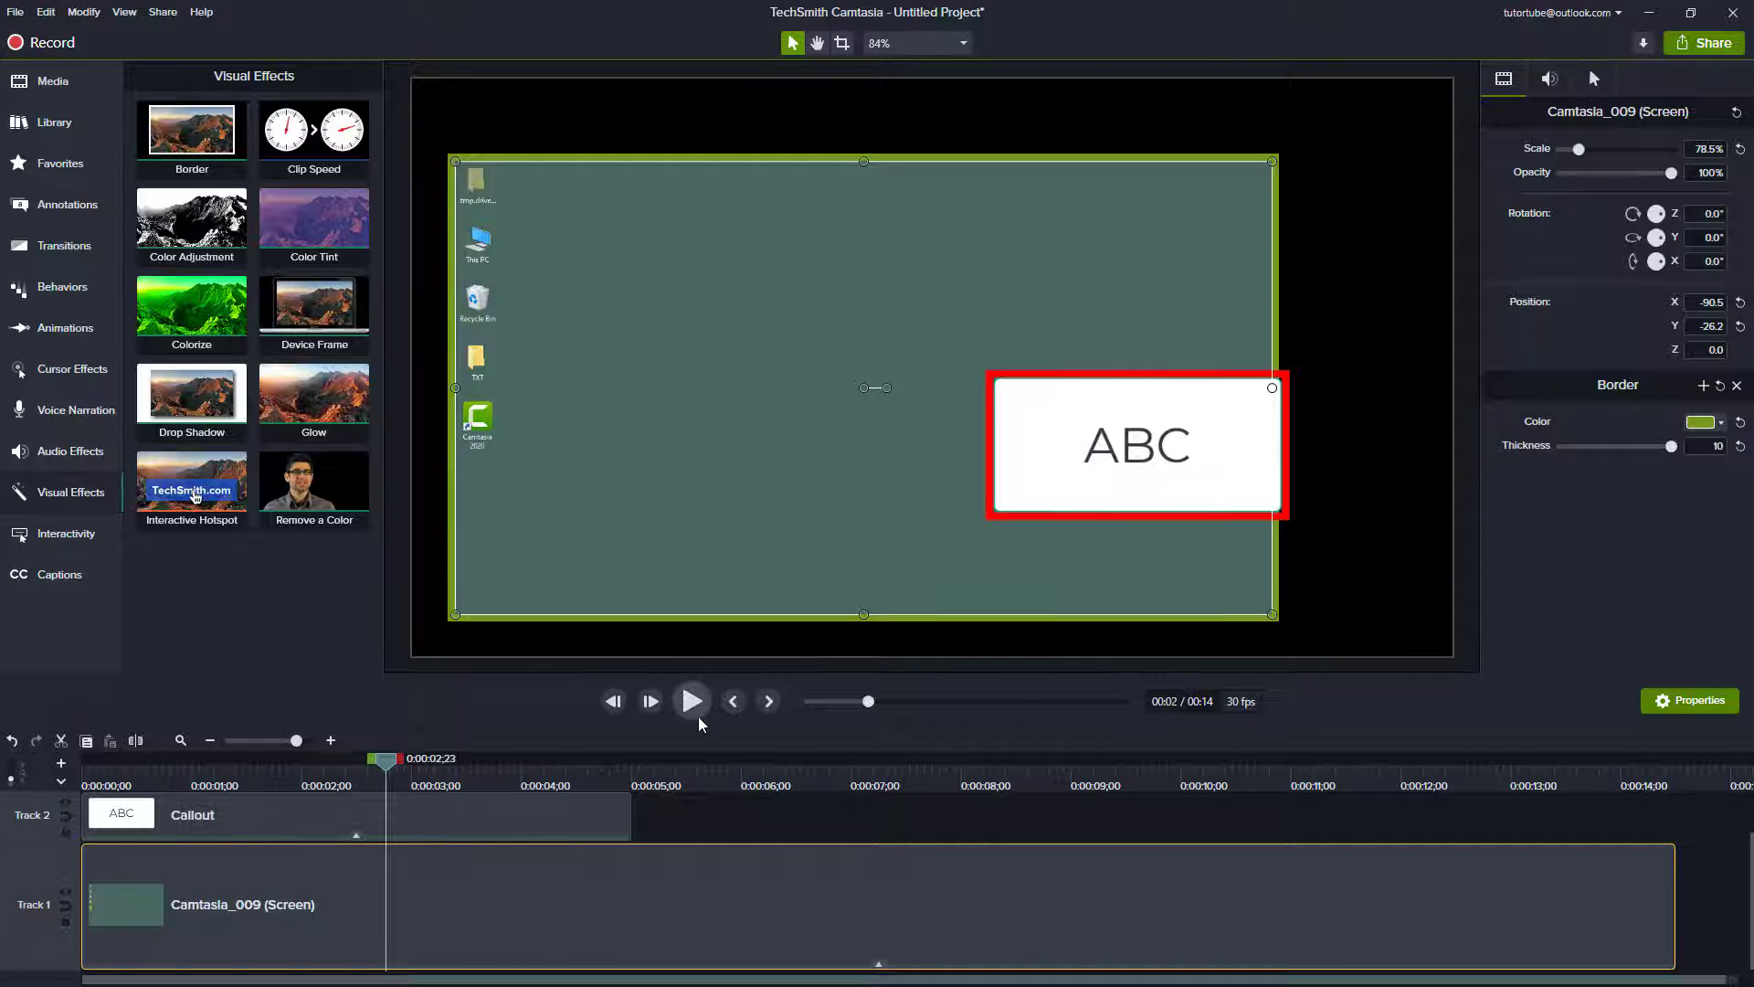
pyautogui.moveTo(738, 721)
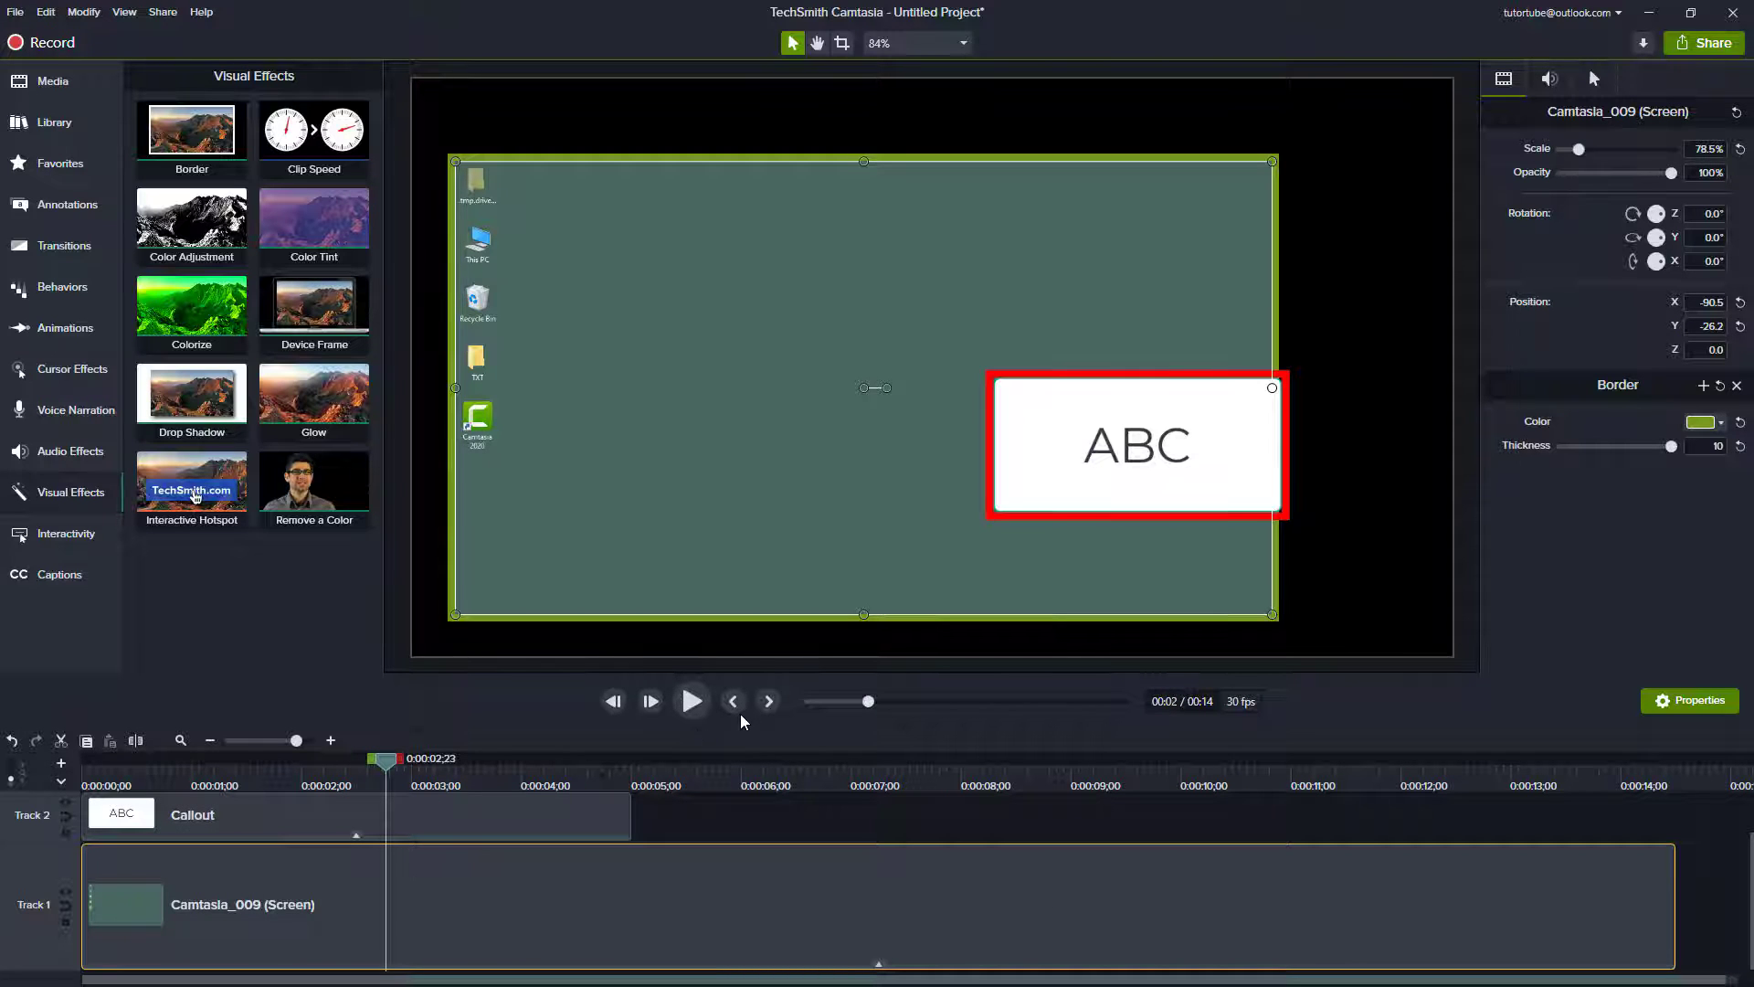